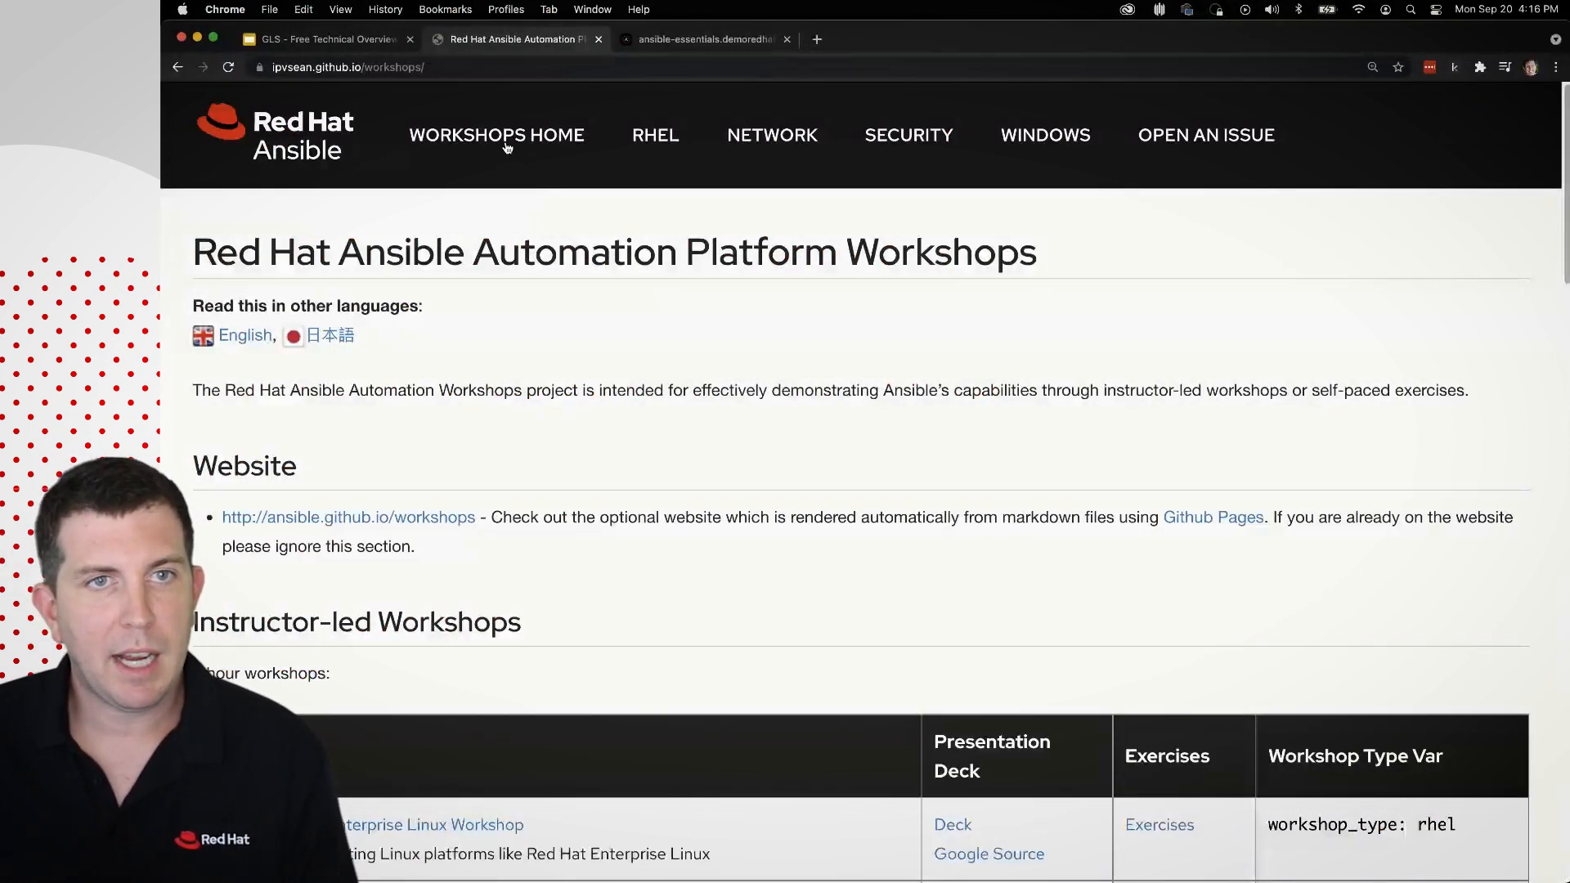
Scroll to the Instructor-led Workshops table and reach the RHEL workshop's Exercises link.
{"action": "scroll", "scroll_direction": "down", "scroll_amount": 3}
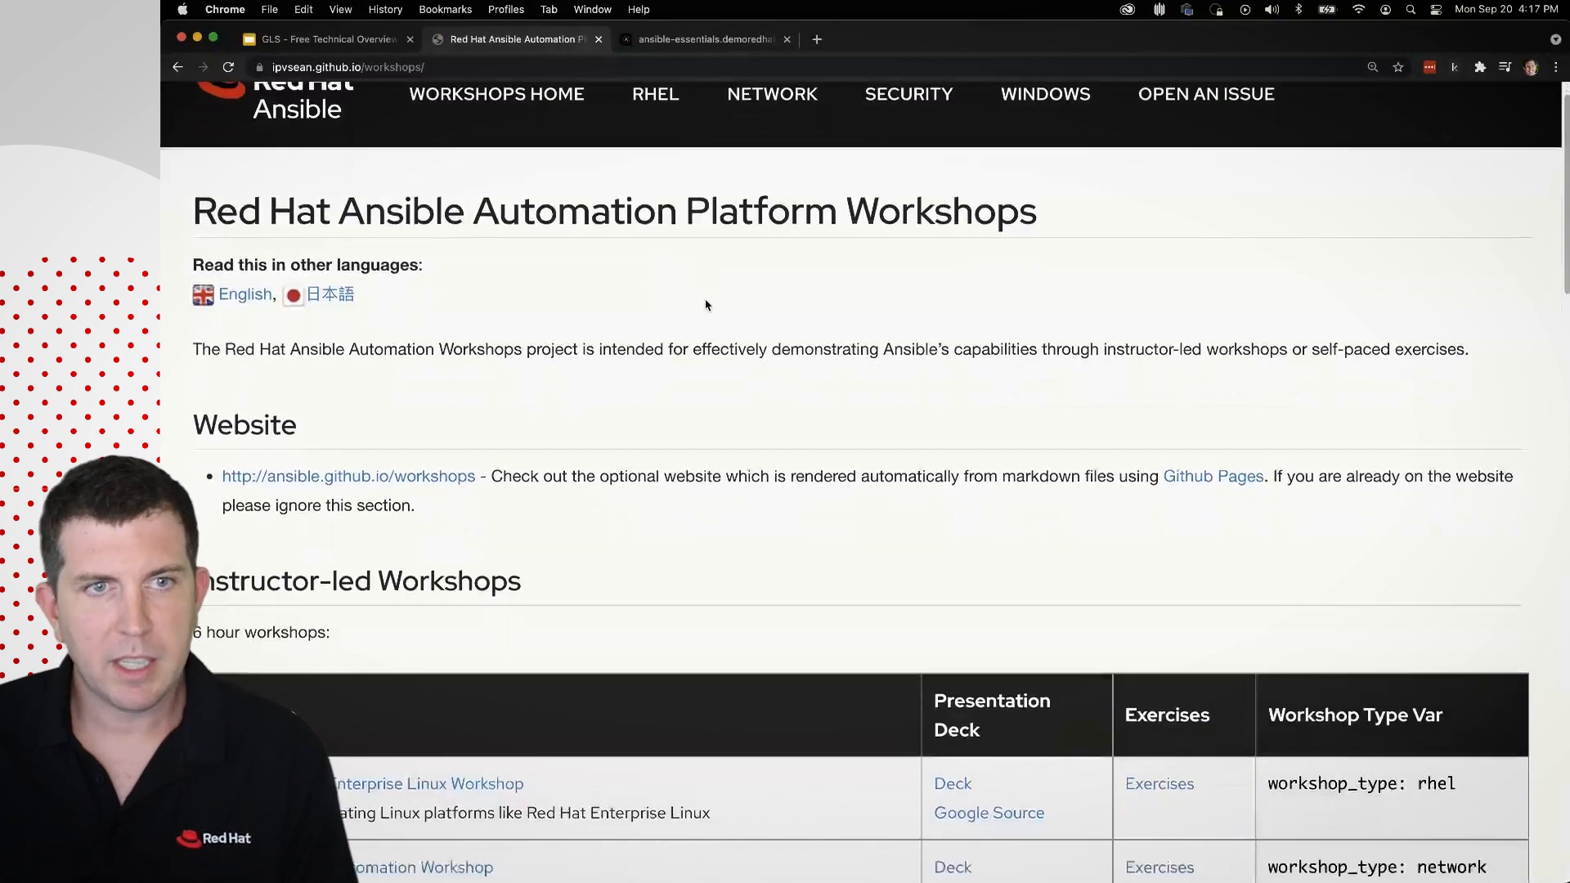
{"action": "scroll", "scroll_direction": "down", "scroll_amount": 3}
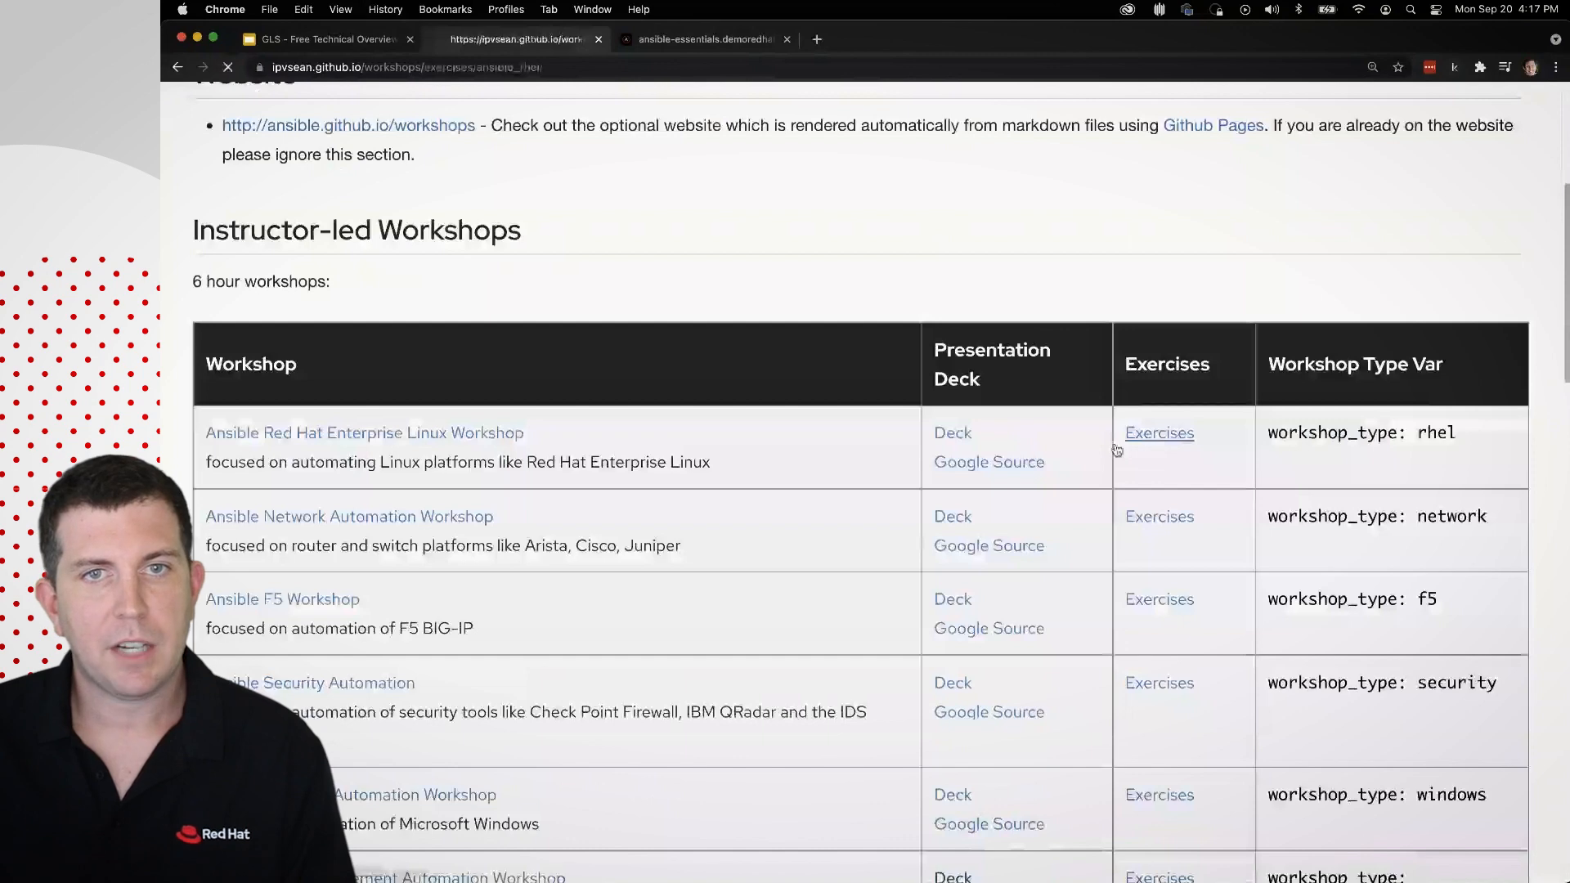
Bring up github.com/ansible/workshops and look through its file list down to the README.
{"action": "left_click", "coordinate": [1159, 433]}
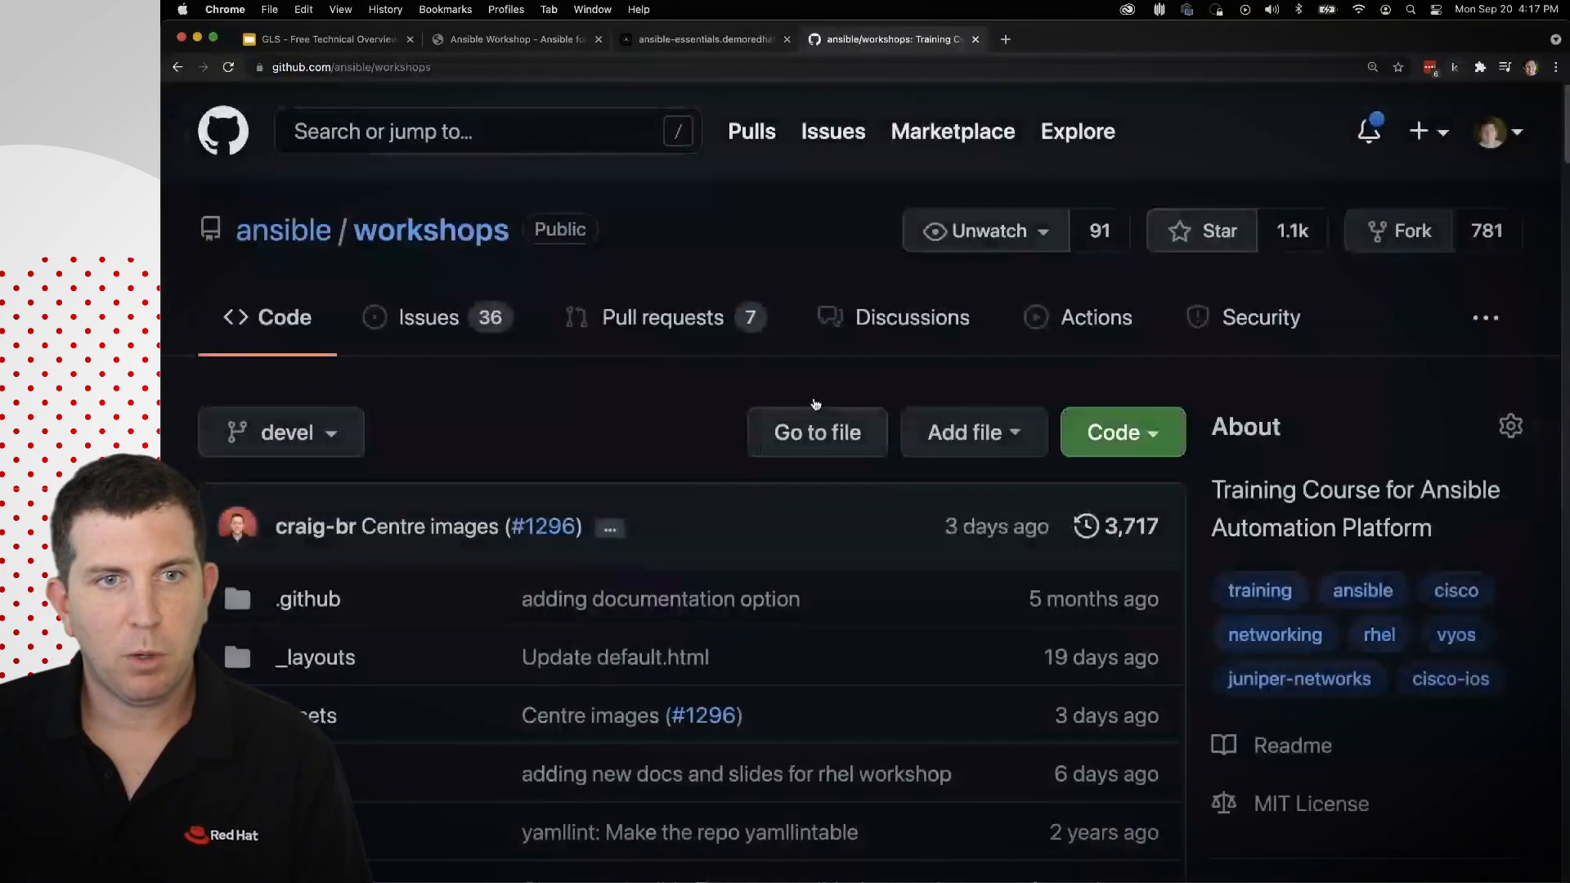
{"action": "scroll", "scroll_direction": "down", "scroll_amount": 3}
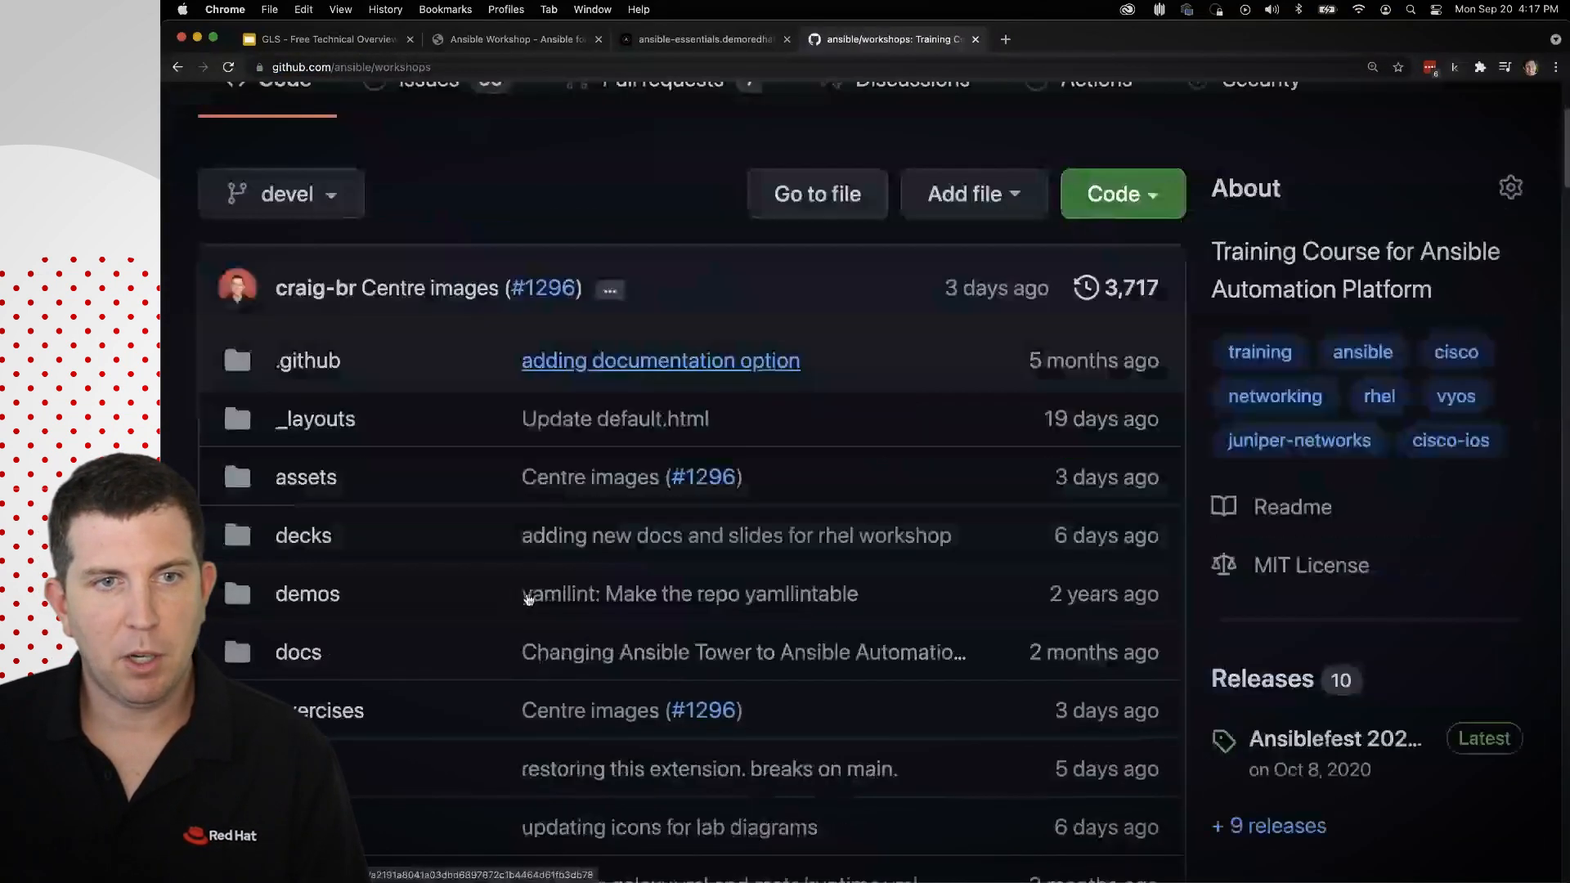
{"action": "scroll", "scroll_direction": "down", "scroll_amount": 3}
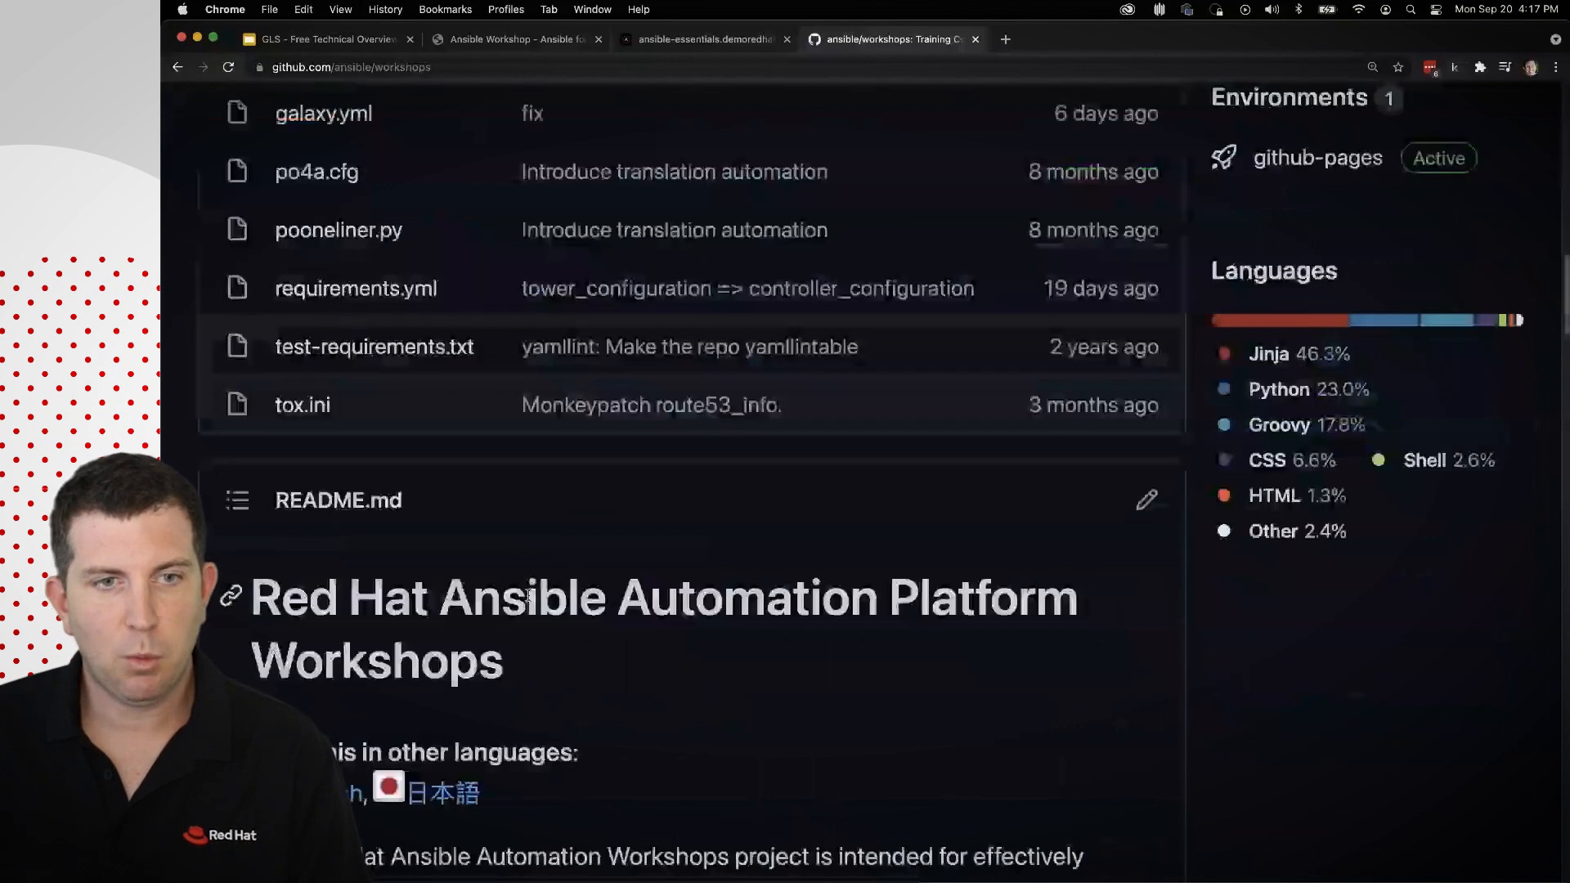
{"action": "scroll", "scroll_direction": "down", "scroll_amount": 3}
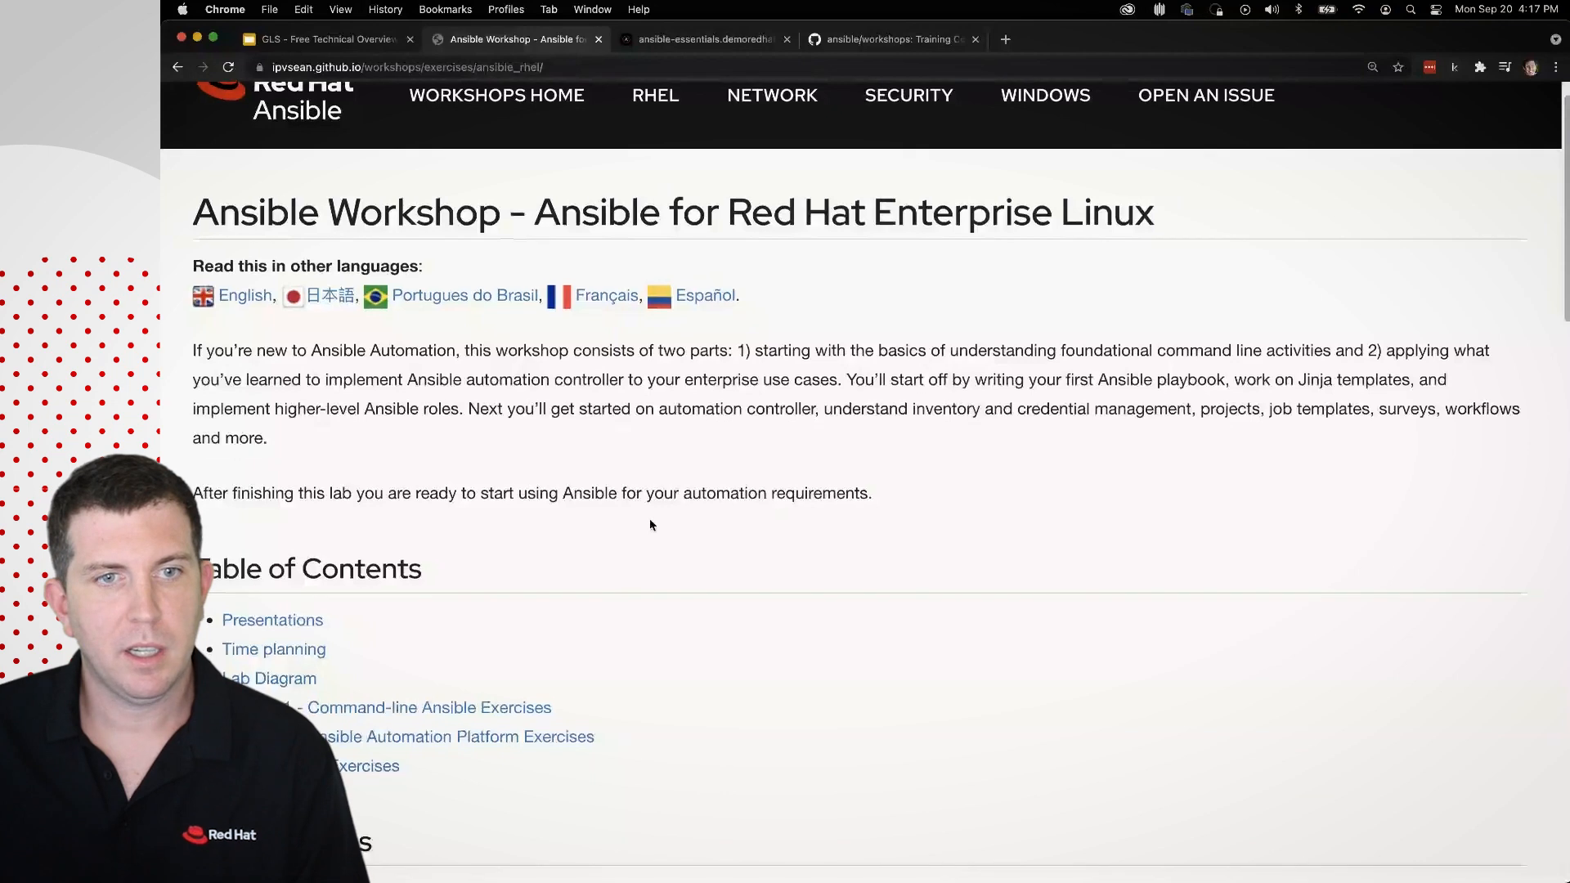
Review the RHEL workshop's lab diagram and the Section 1 command-line exercise list.
{"action": "scroll", "scroll_direction": "down", "scroll_amount": 3}
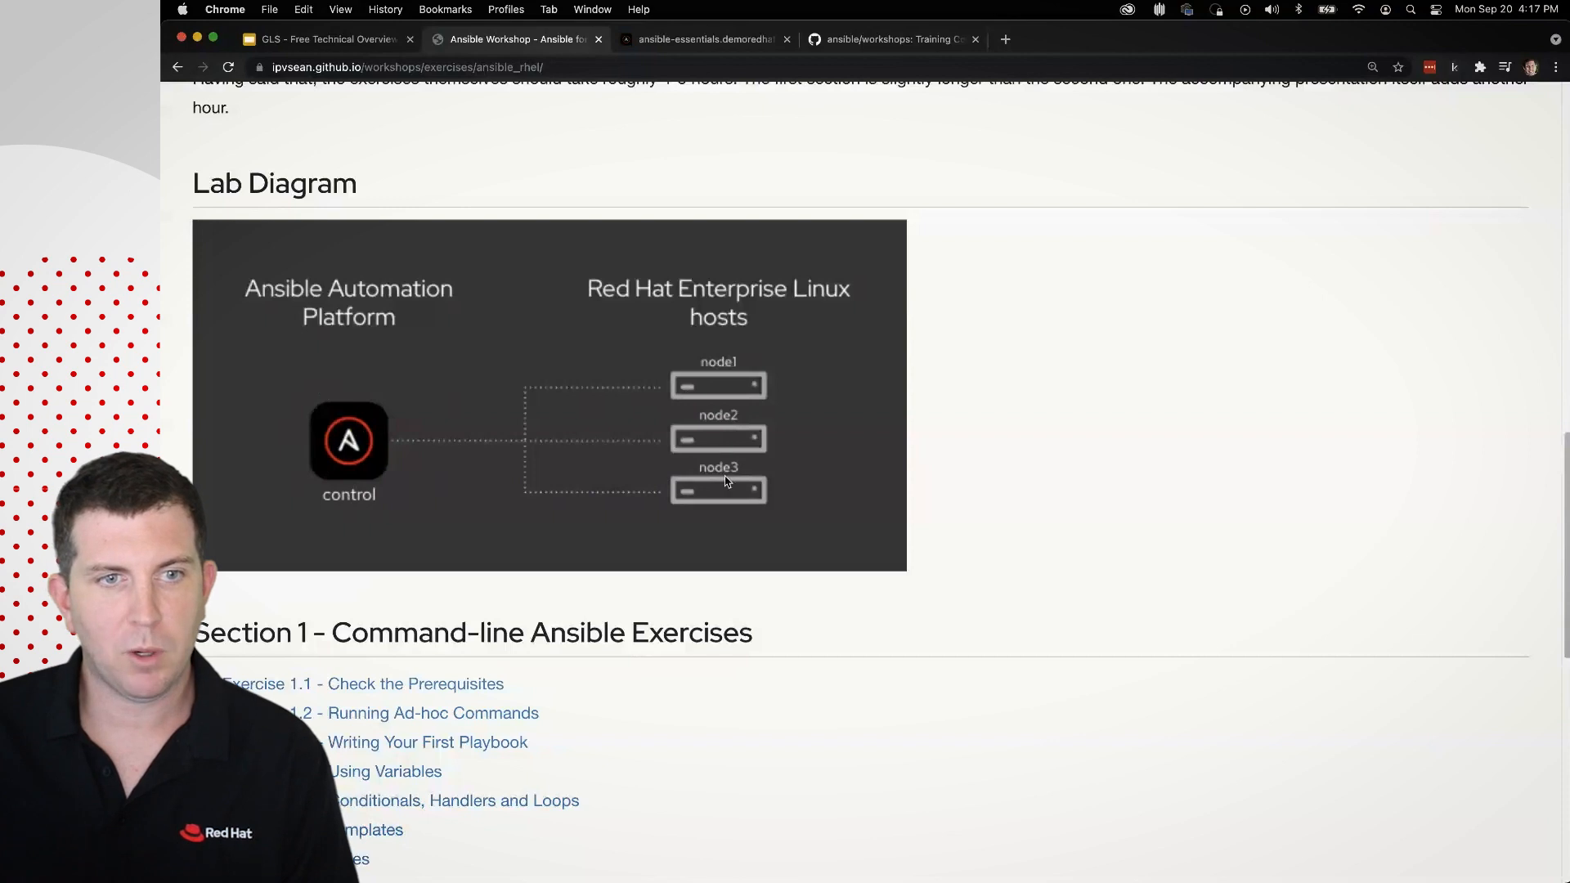
{"action": "scroll", "scroll_direction": "down", "scroll_amount": 3}
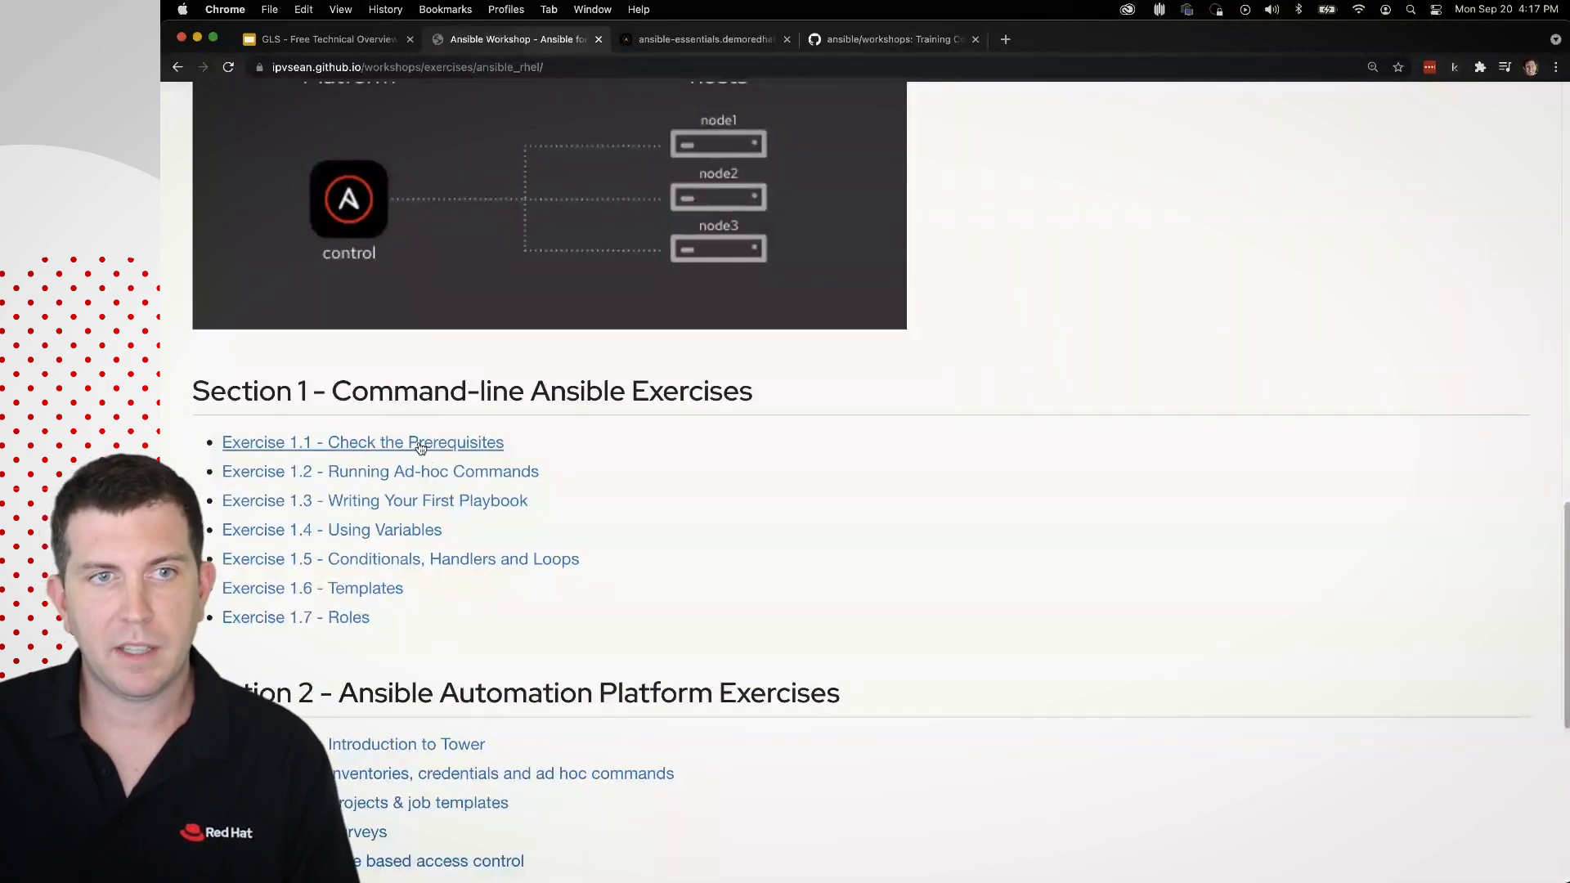
{"action": "mouse_move", "coordinate": [796, 590]}
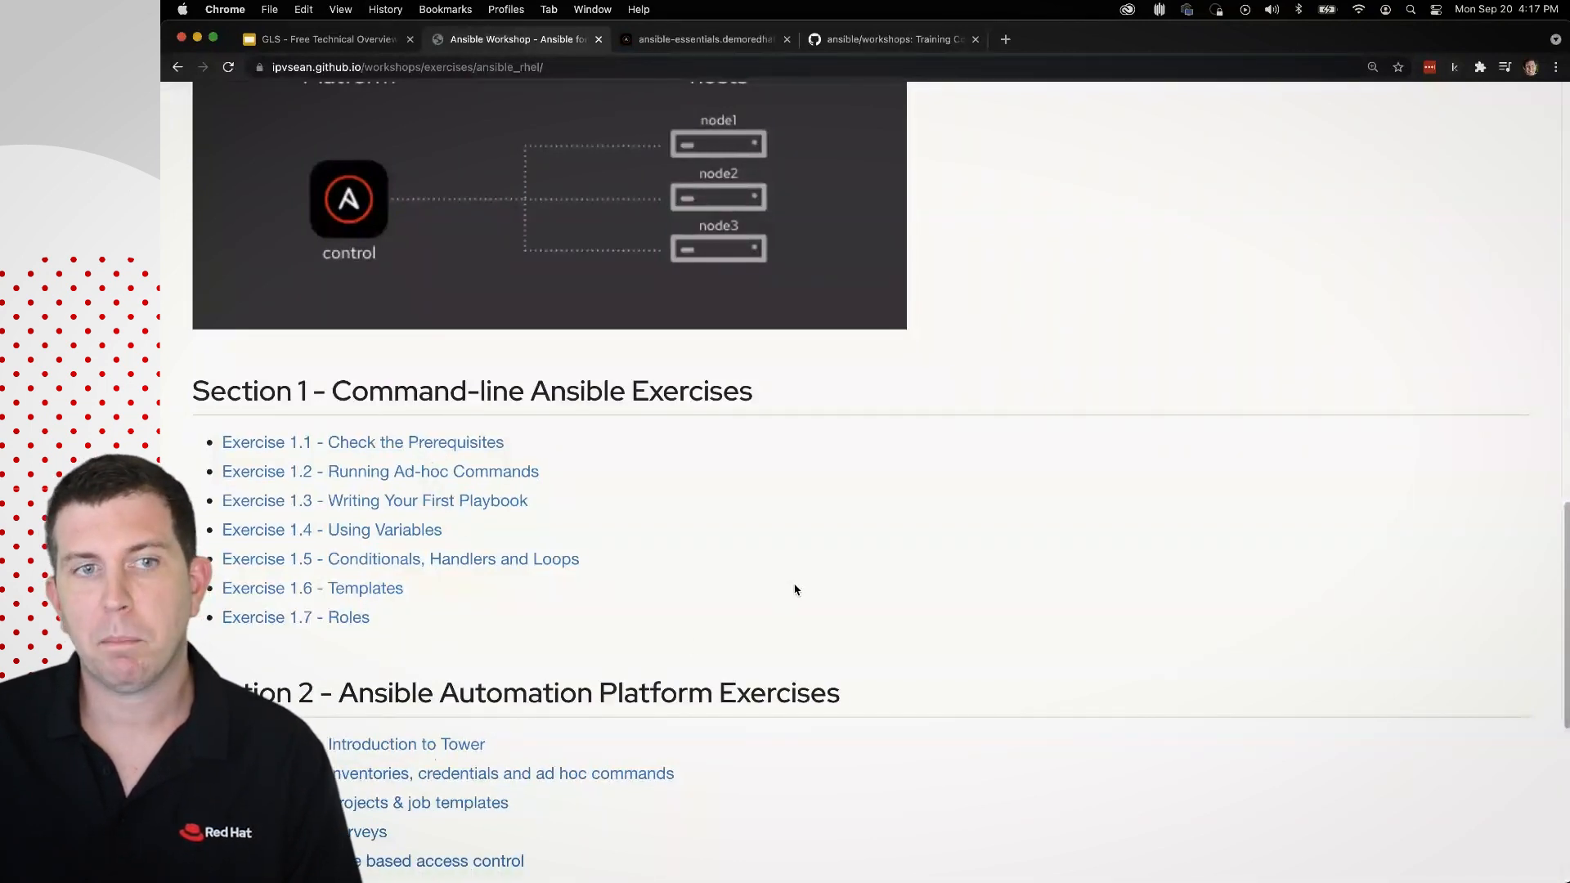
{"action": "scroll", "scroll_direction": "up", "scroll_amount": 3}
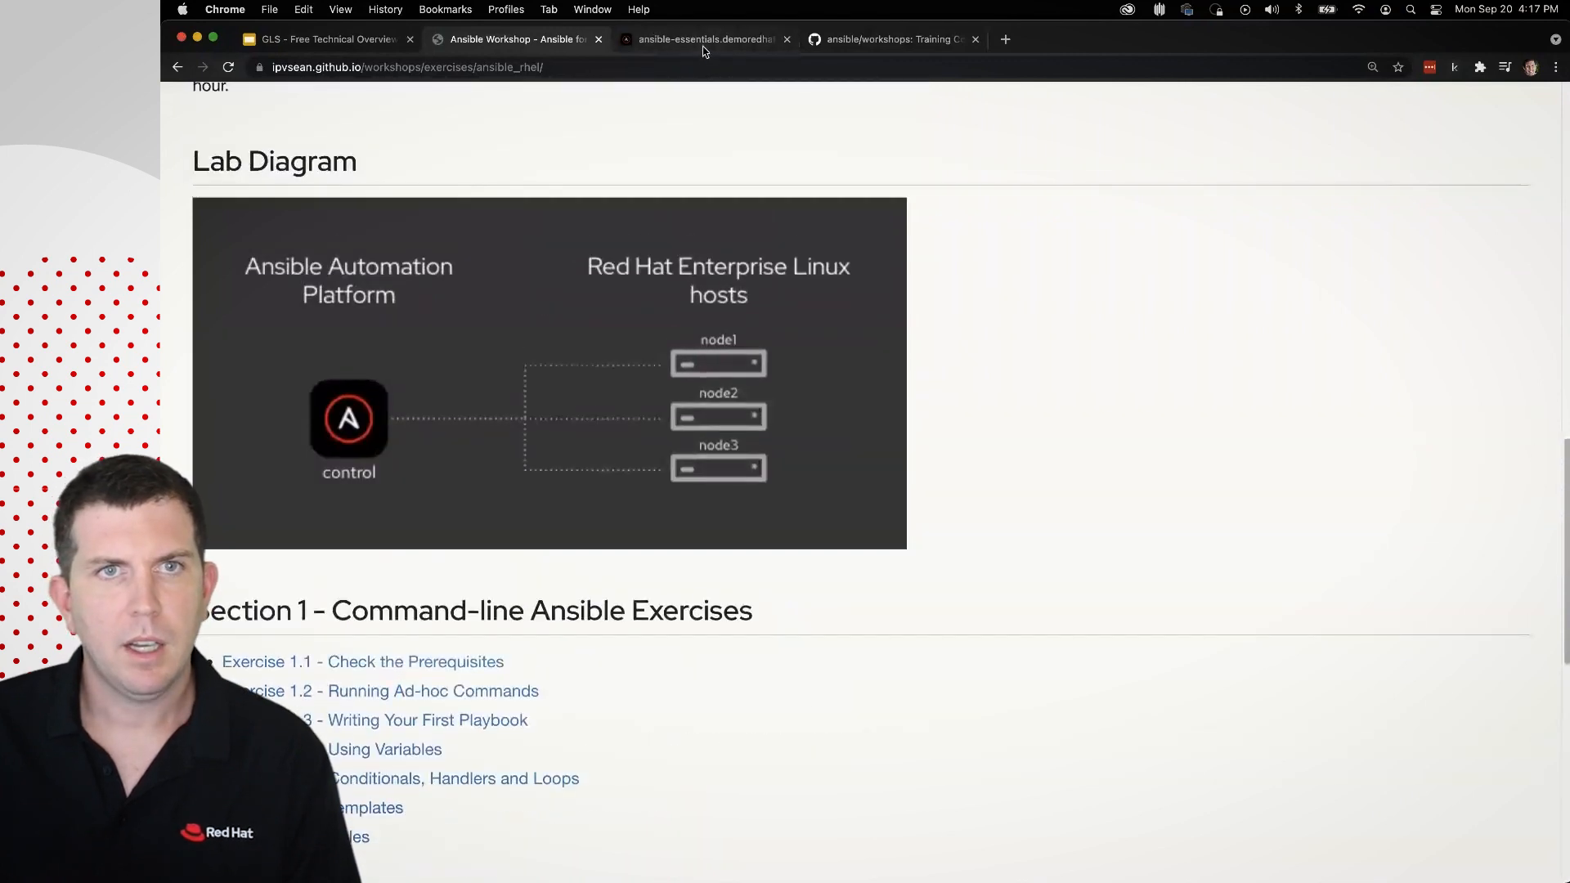
From the ansible-essentials Workbench Information, launch the student's VS Code WebUI.
{"action": "left_click", "coordinate": [701, 39]}
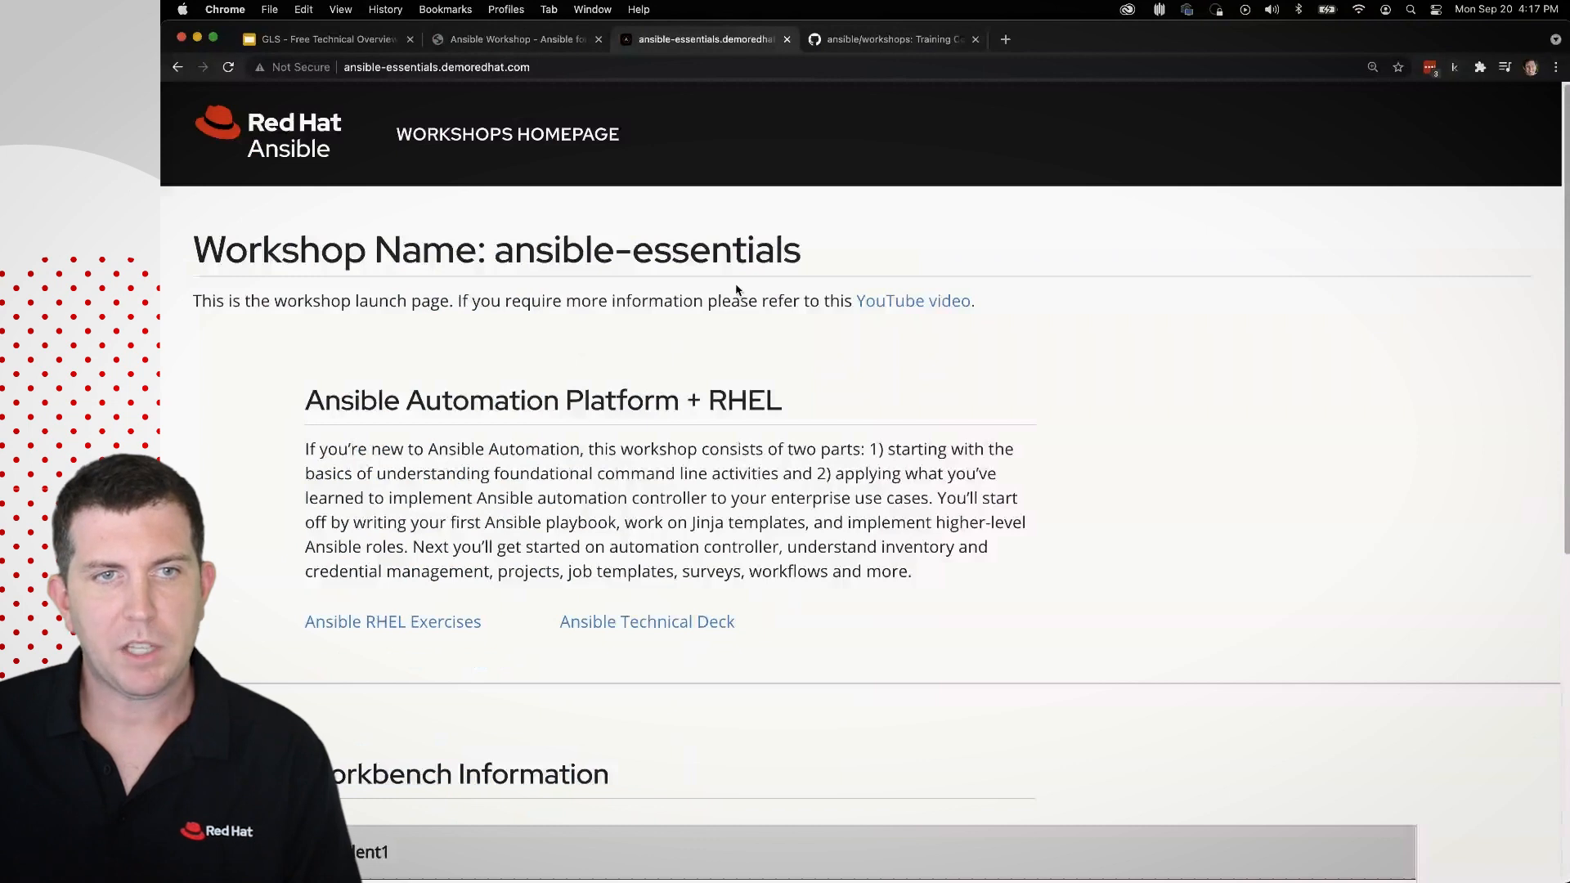
{"action": "scroll", "scroll_direction": "down", "scroll_amount": 3}
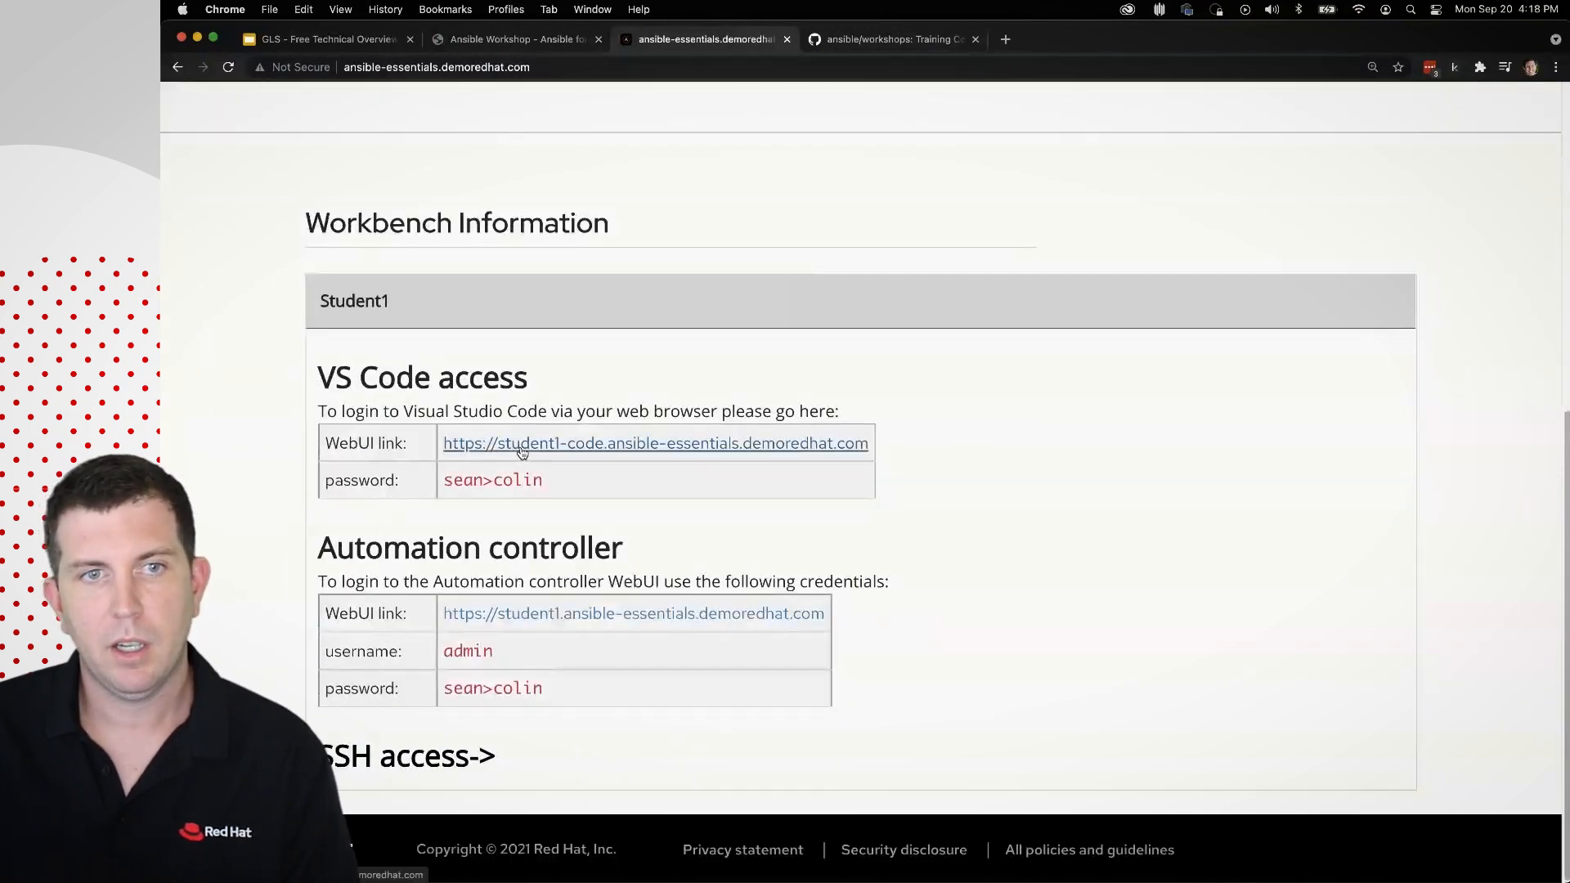
{"action": "left_click", "coordinate": [655, 442]}
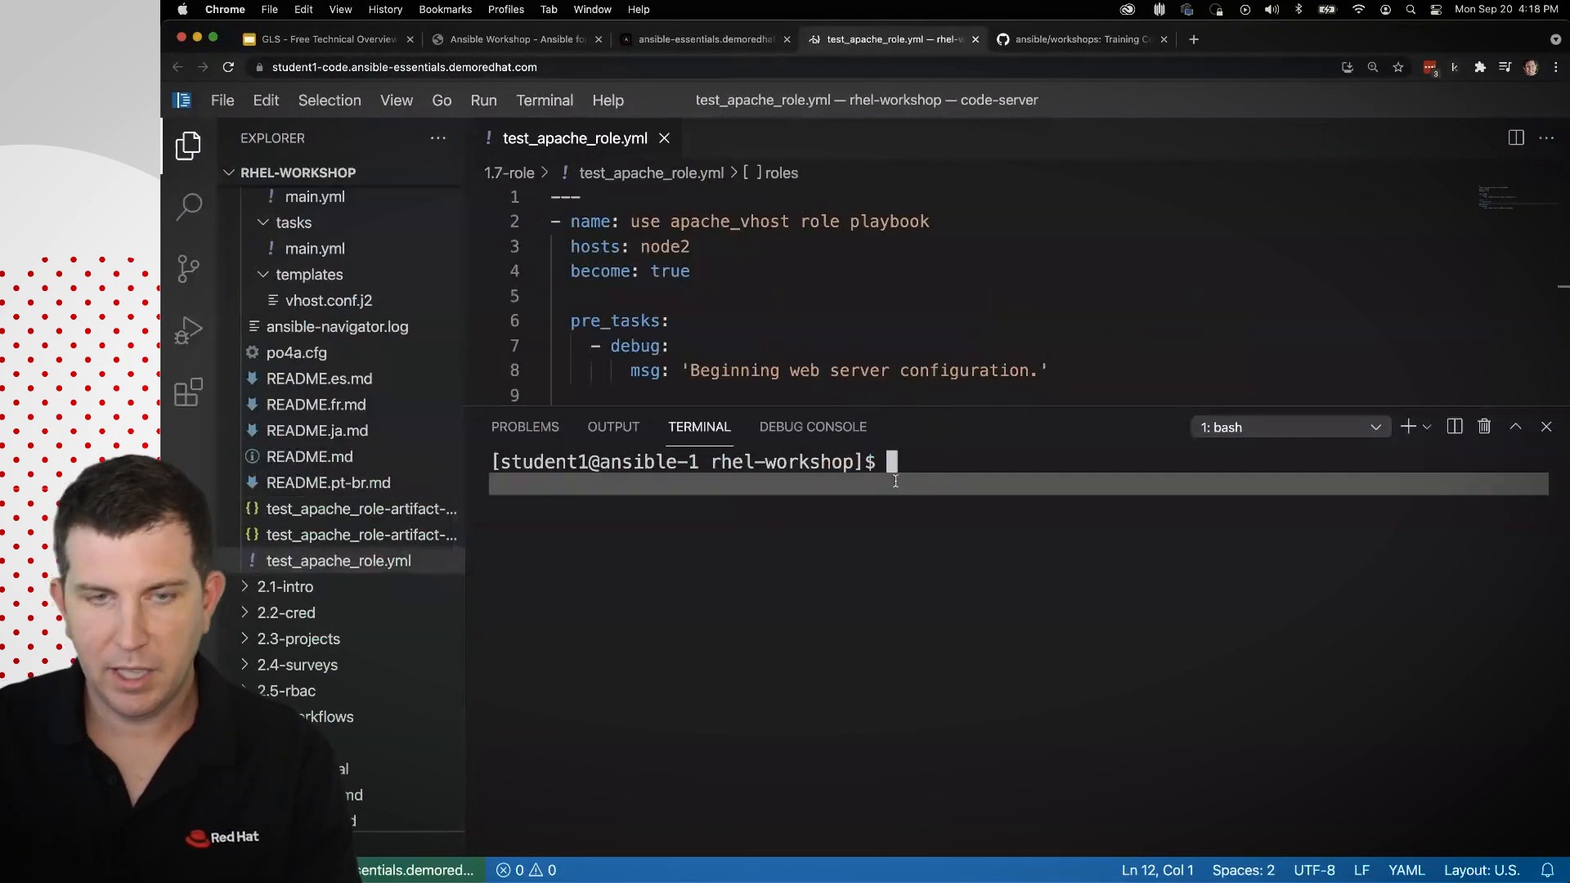
Run cat /etc/*release to confirm RHEL 8.4, then go back to the launch page.
{"action": "type", "text": "cat /etc/*release"}
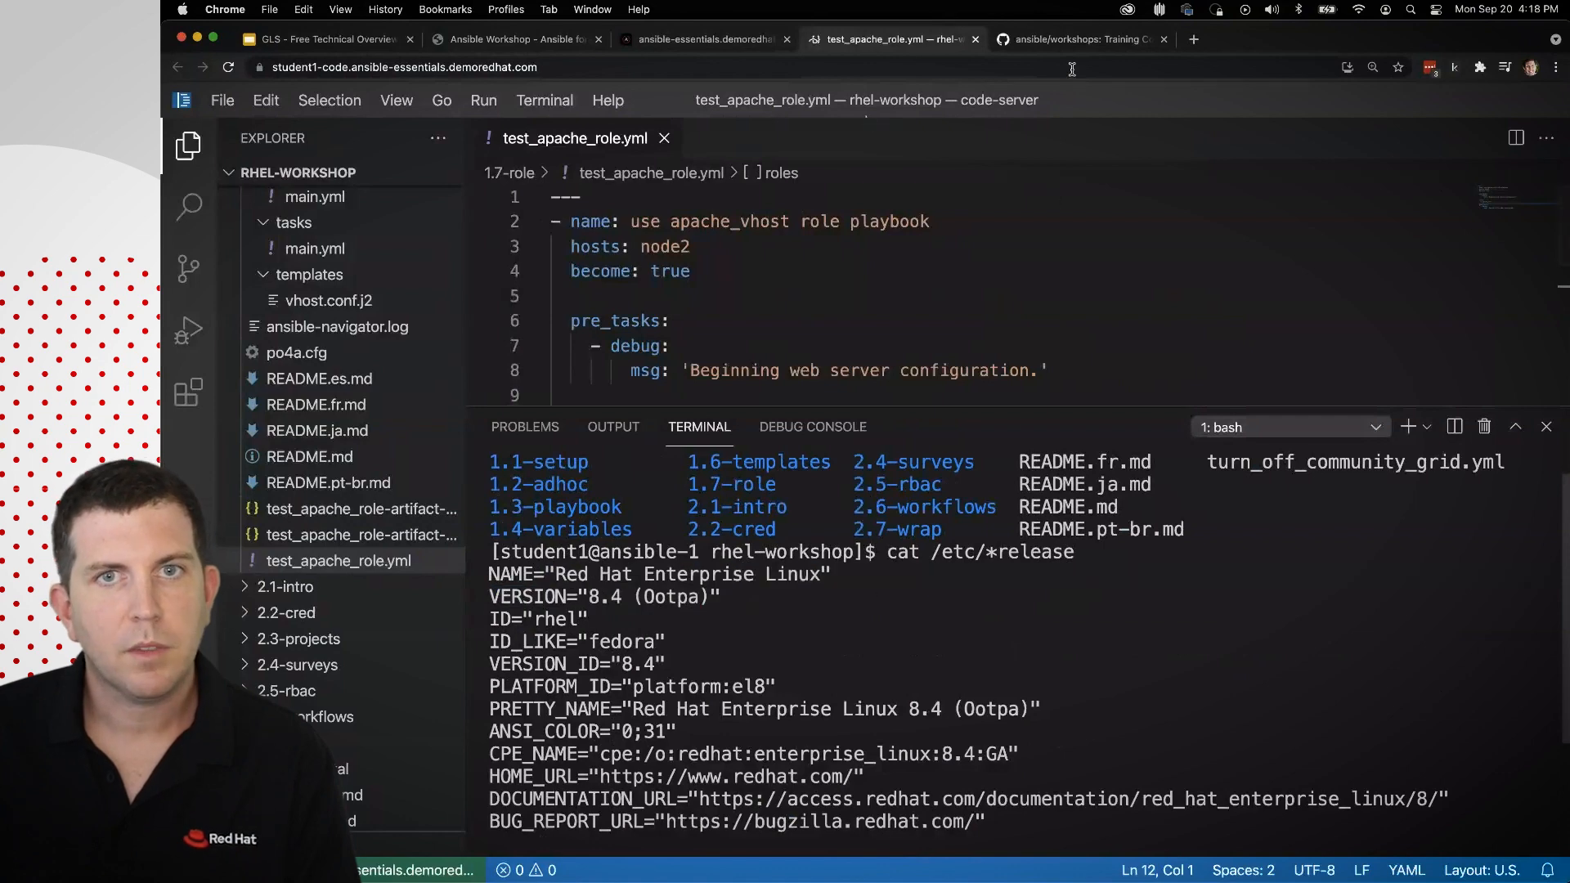
{"action": "left_click", "coordinate": [704, 40]}
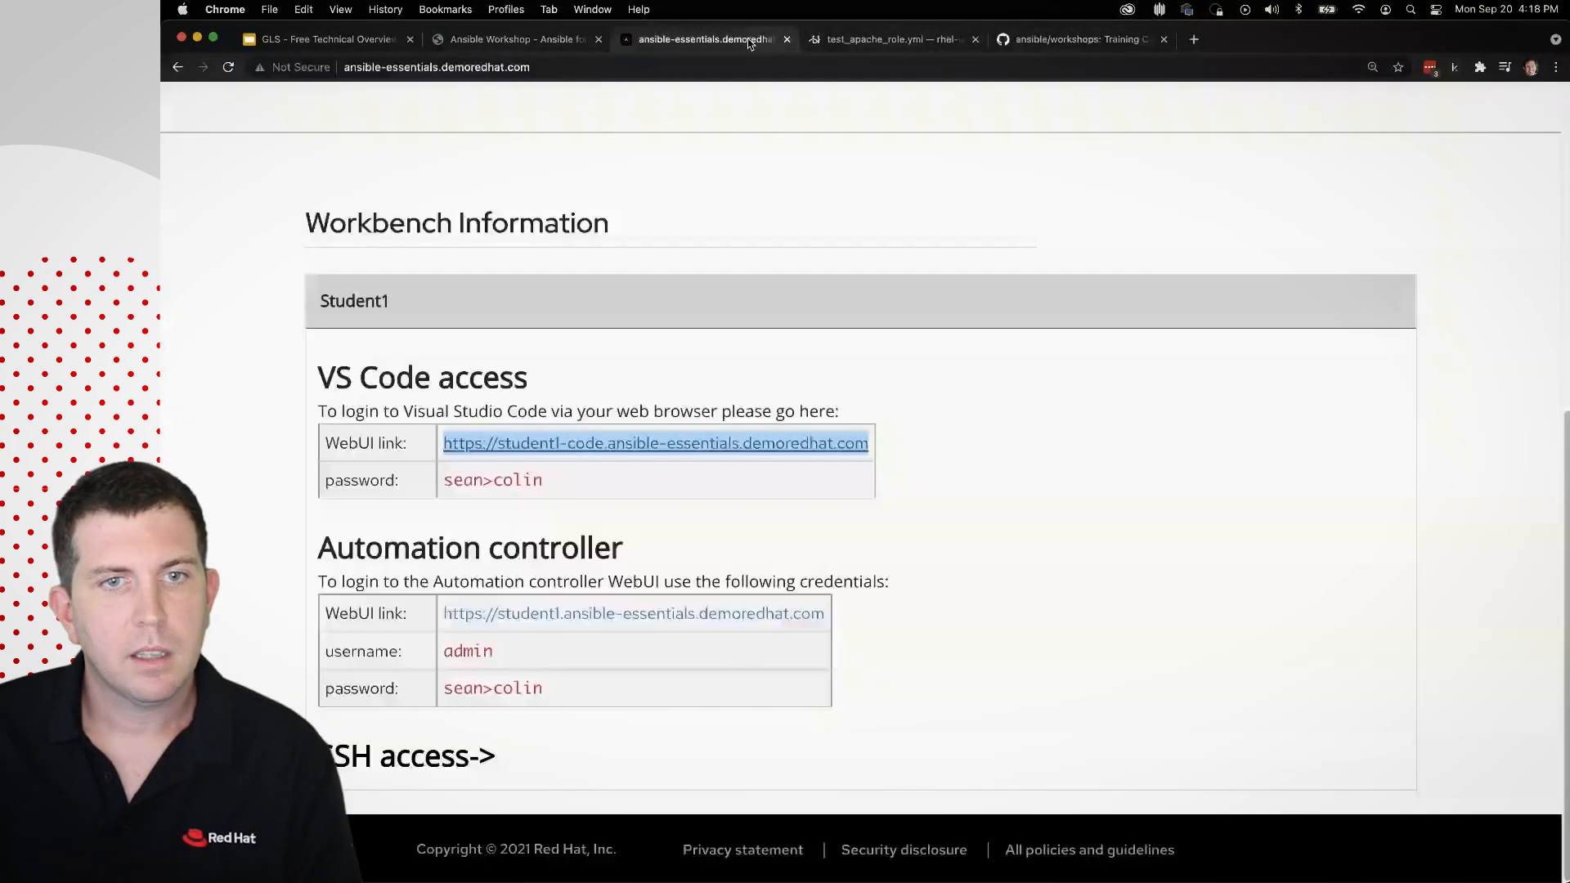
Launch the Automation controller WebUI in a new tab, dismiss the error and log in as admin.
{"action": "right_click", "coordinate": [633, 613]}
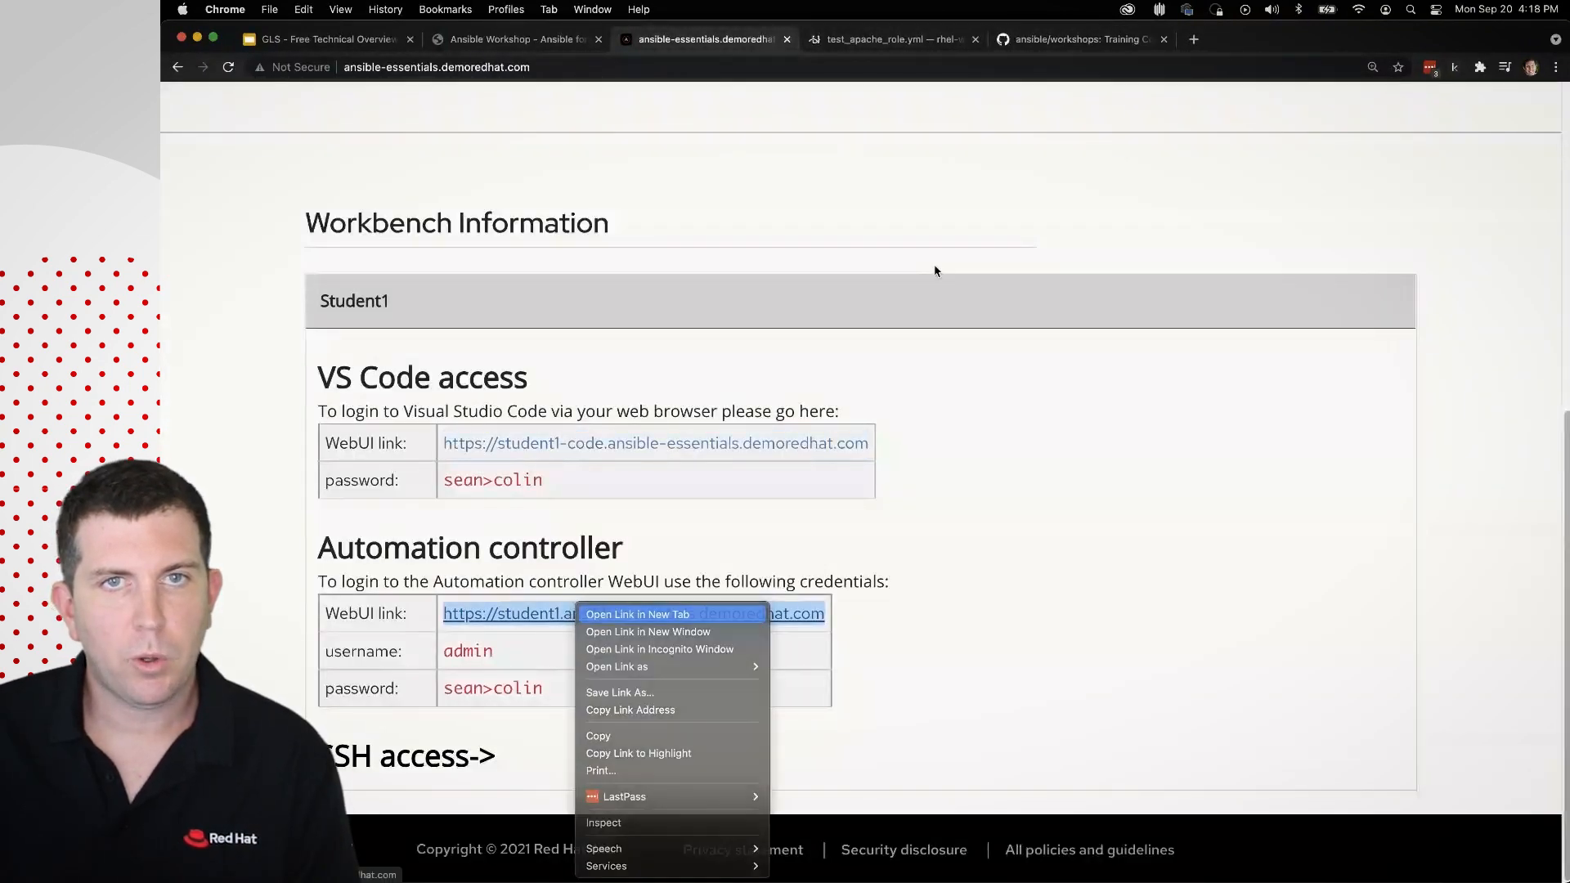
{"action": "left_click", "coordinate": [637, 615]}
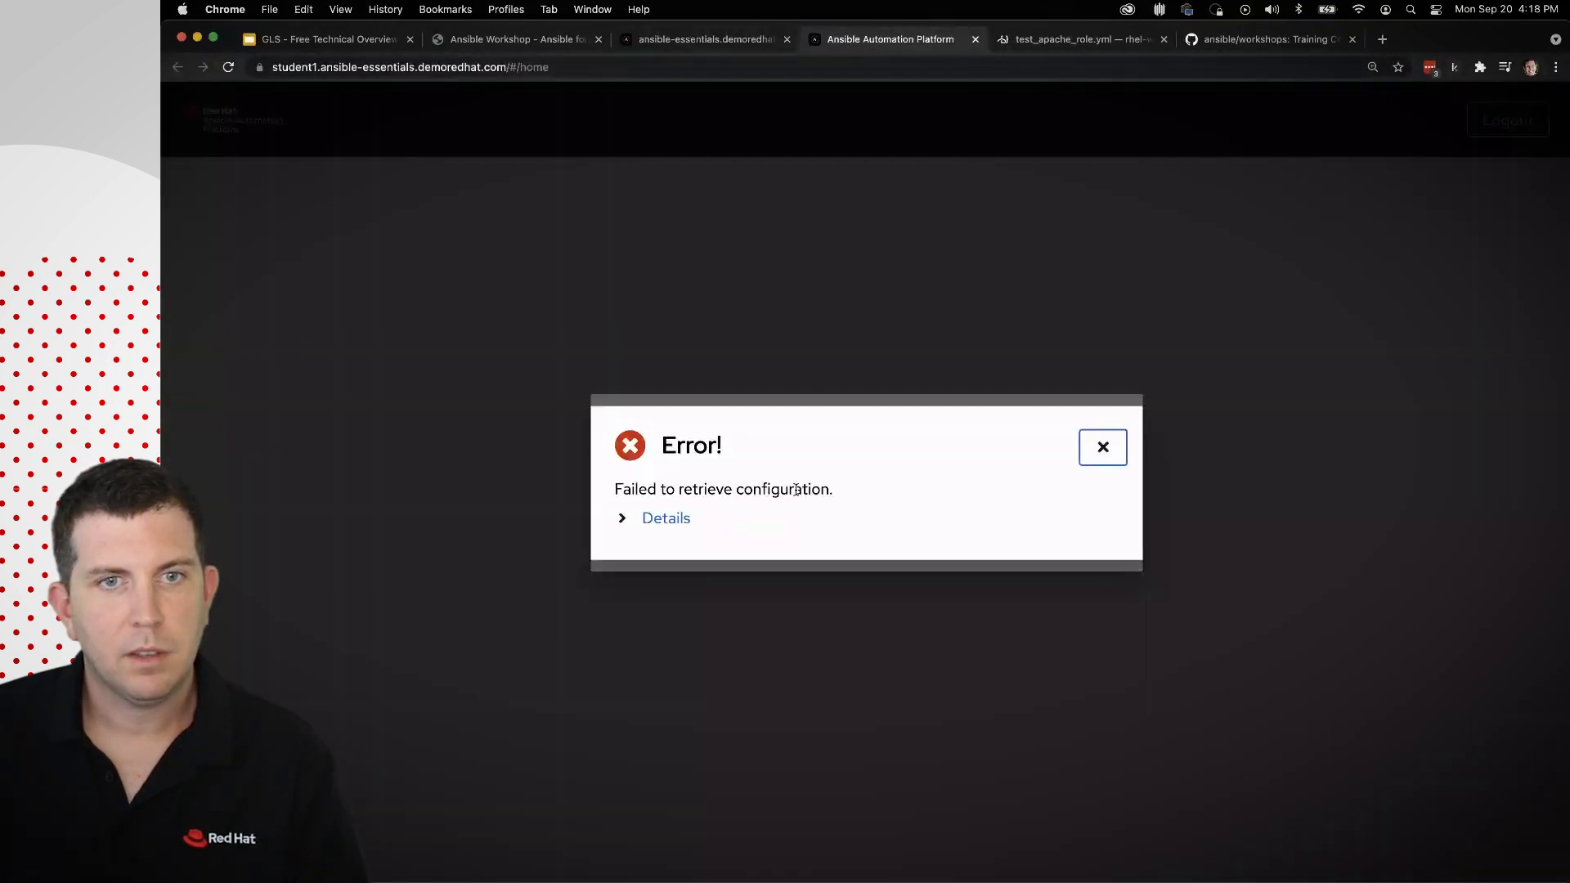
{"action": "left_click", "coordinate": [1102, 447]}
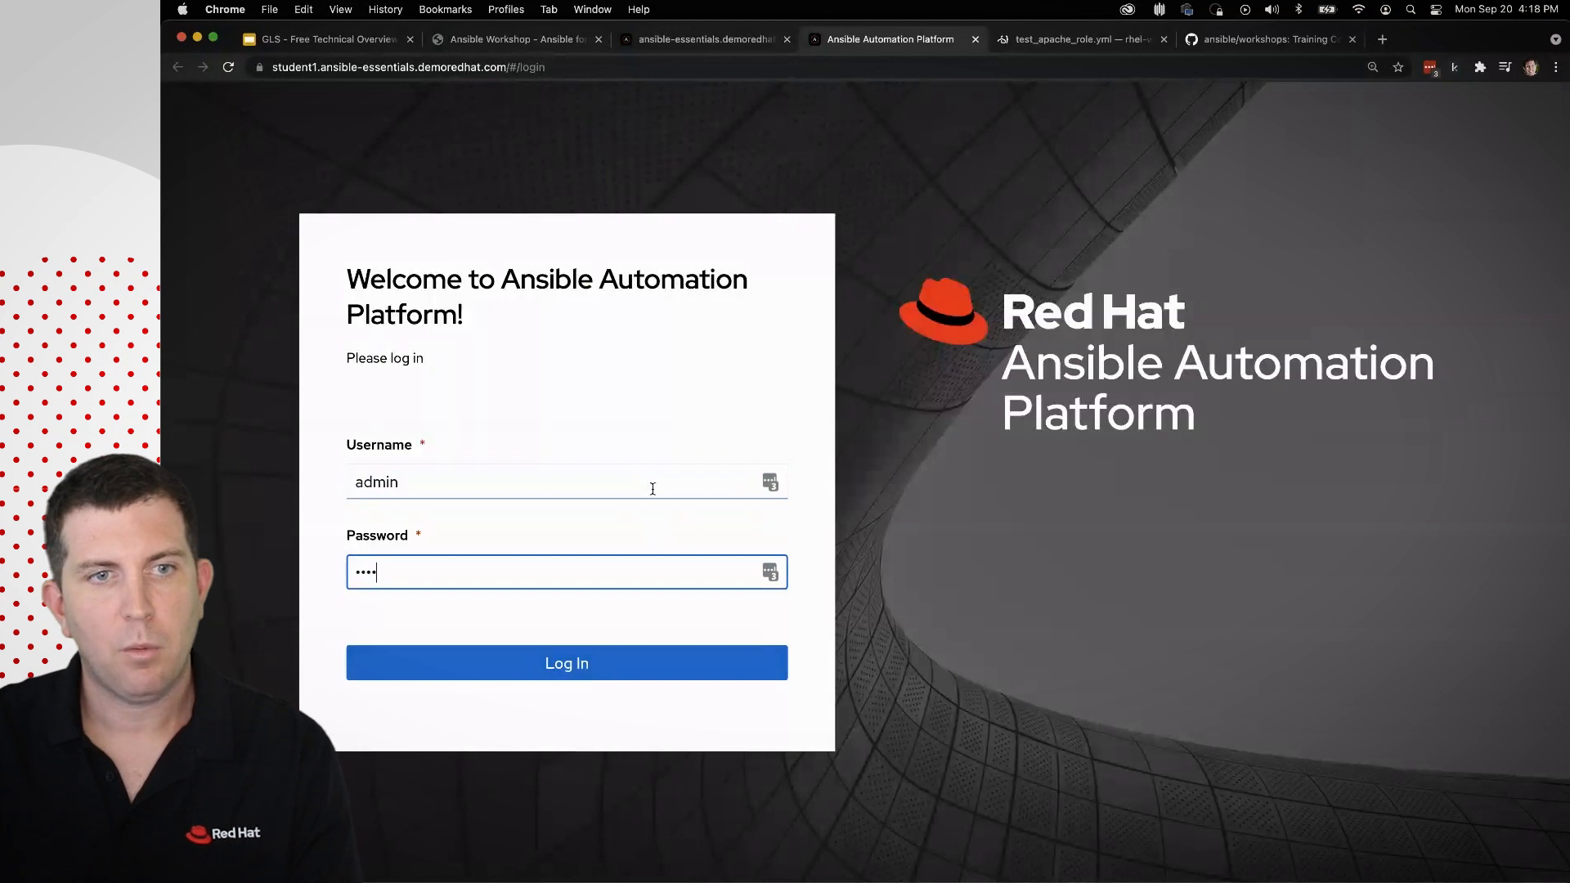
{"action": "left_click", "coordinate": [566, 663]}
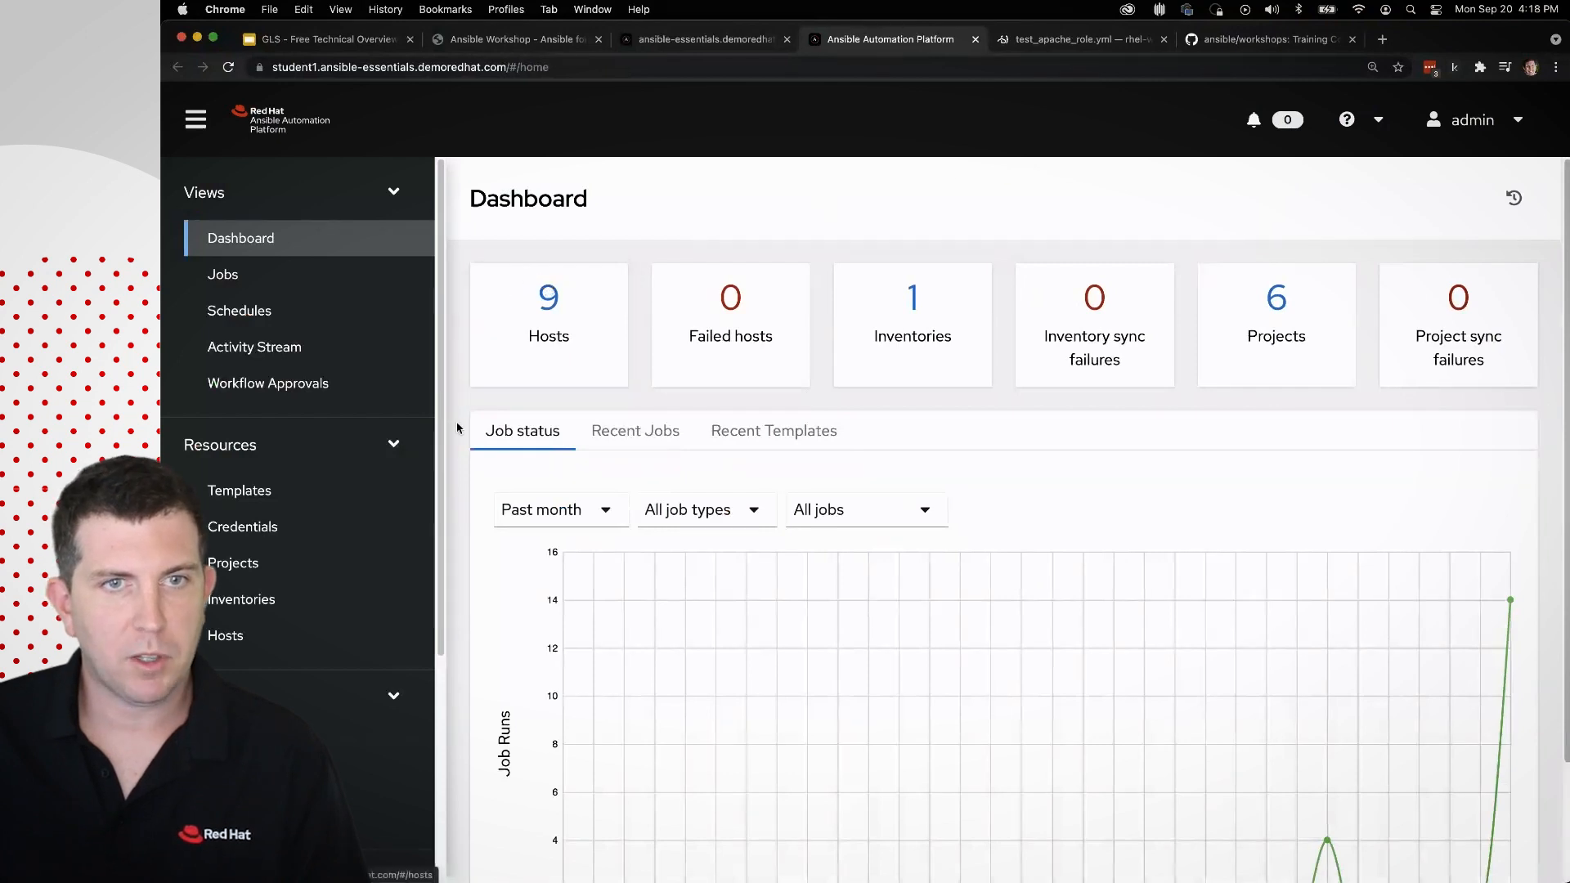
{"action": "mouse_move", "coordinate": [782, 171]}
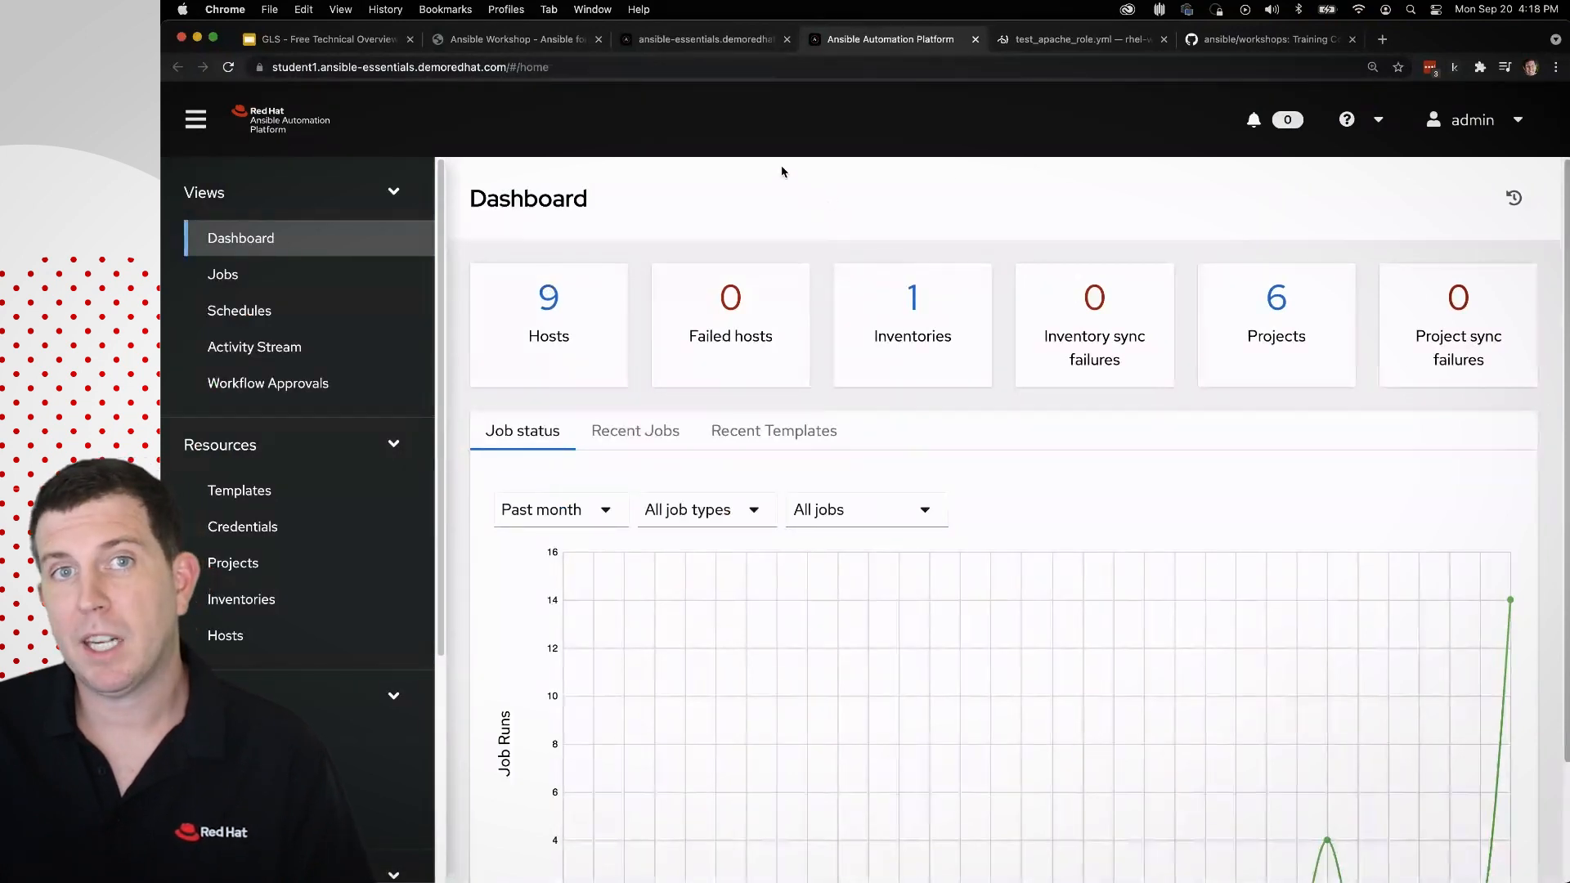
{"action": "mouse_move", "coordinate": [718, 83]}
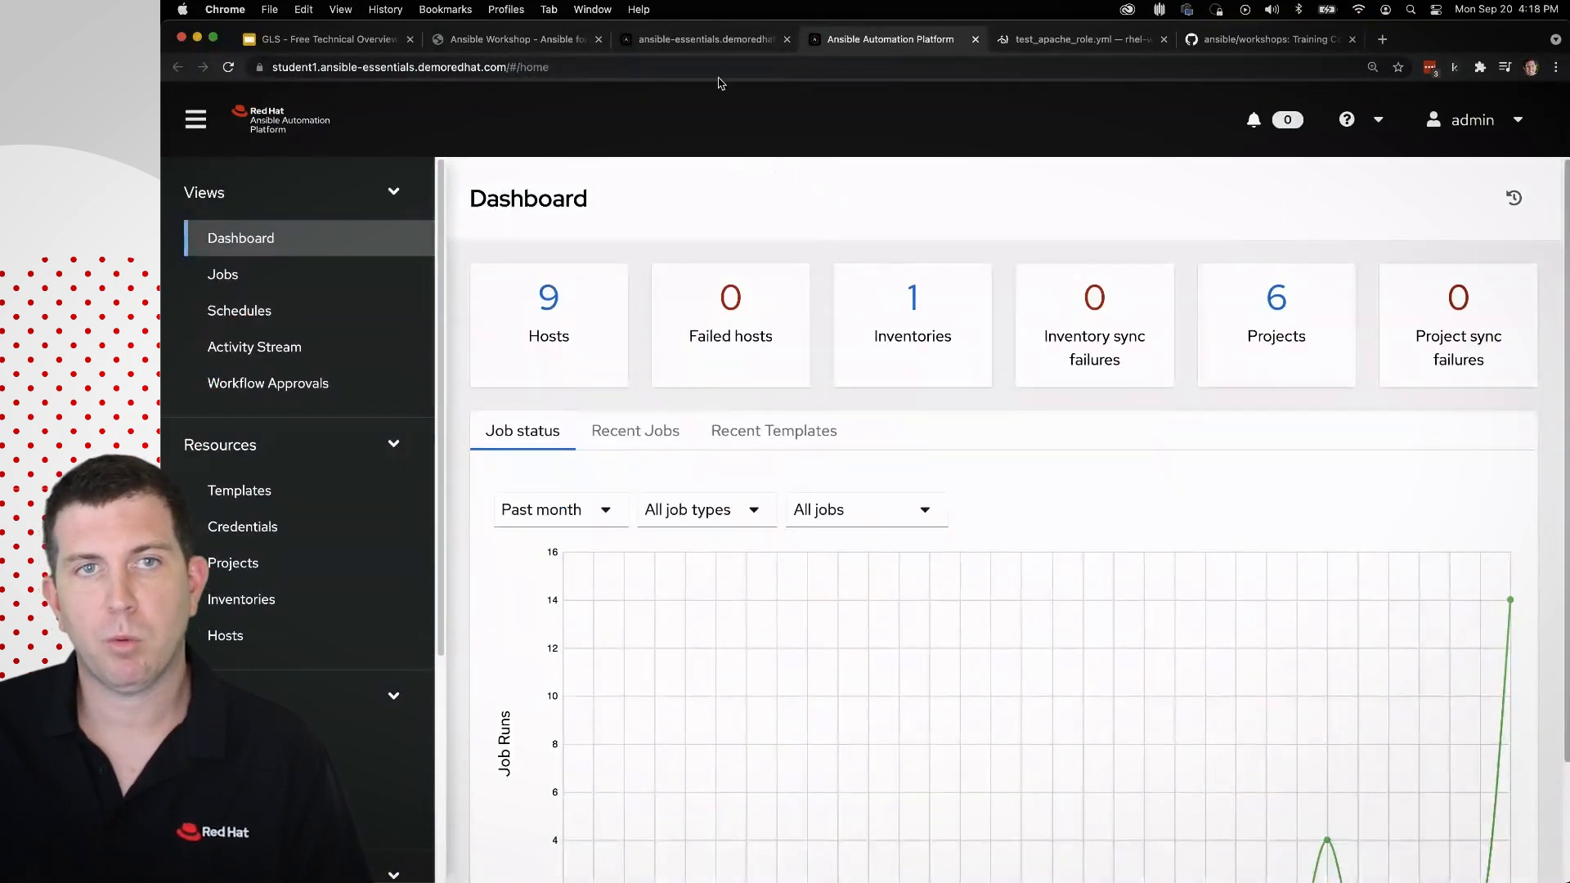
Return to the launch page and then the RHEL workshop exercises.
{"action": "left_click", "coordinate": [701, 39]}
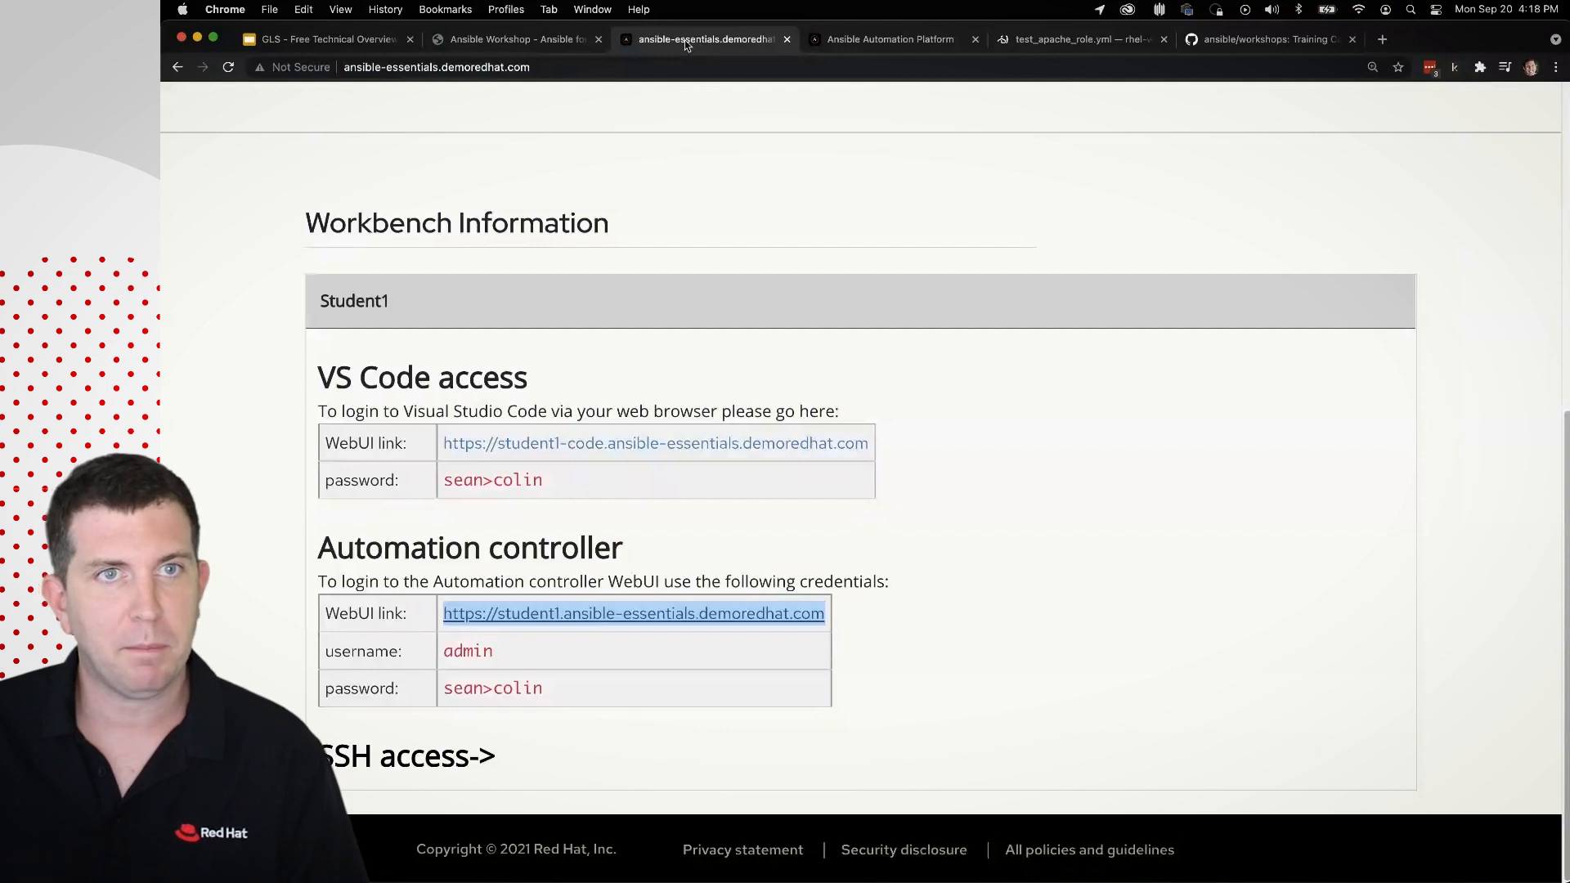
{"action": "left_click", "coordinate": [513, 39]}
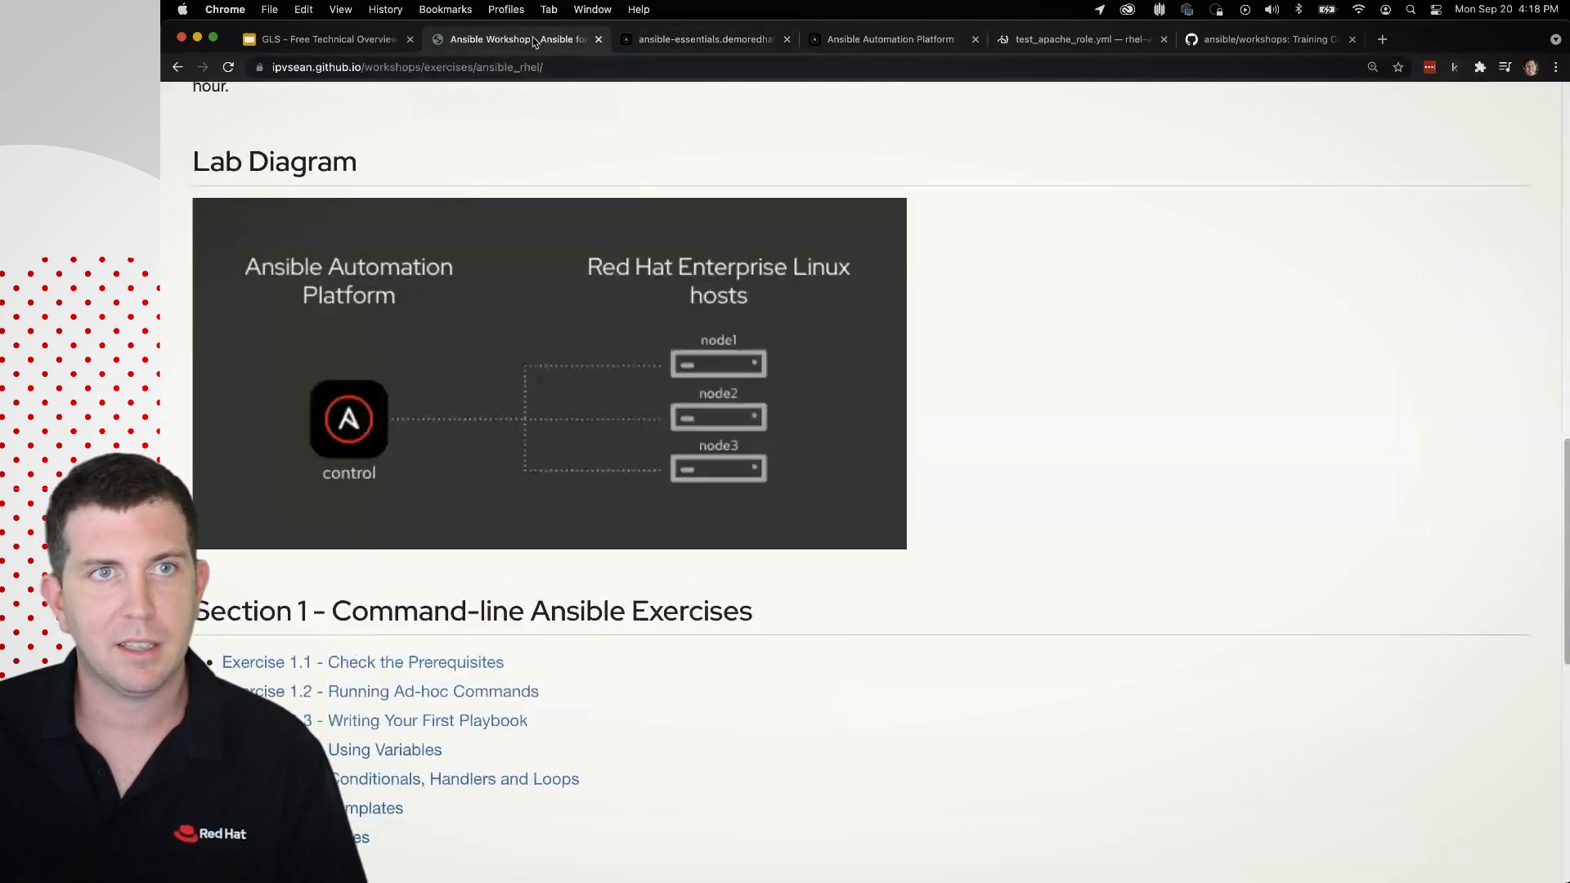